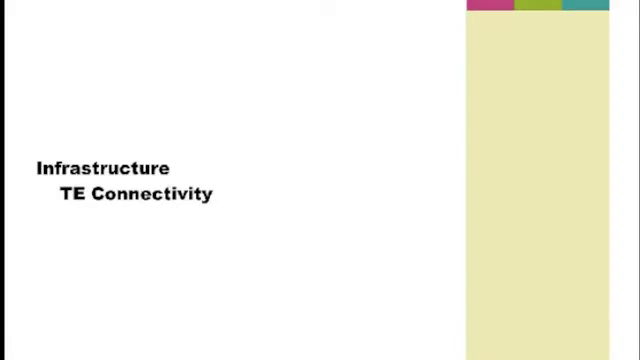
pyautogui.click(320, 180)
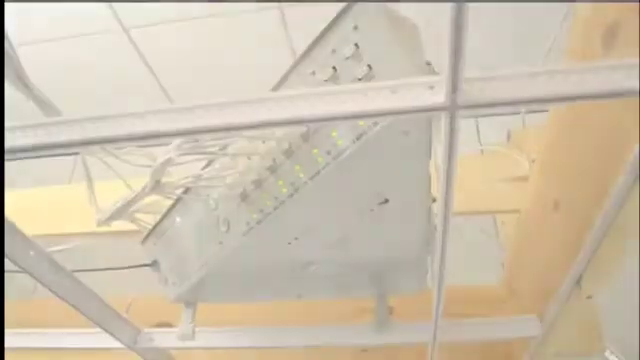